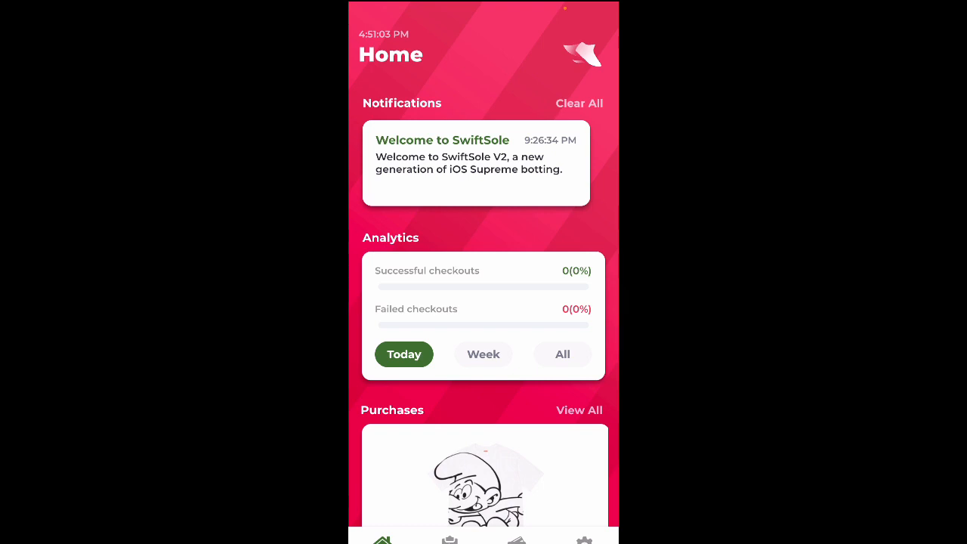
# Review the Settings screen: Discord webhook URL, notifications, background mode and AYCD AutoSolve
pyautogui.click(583, 539)
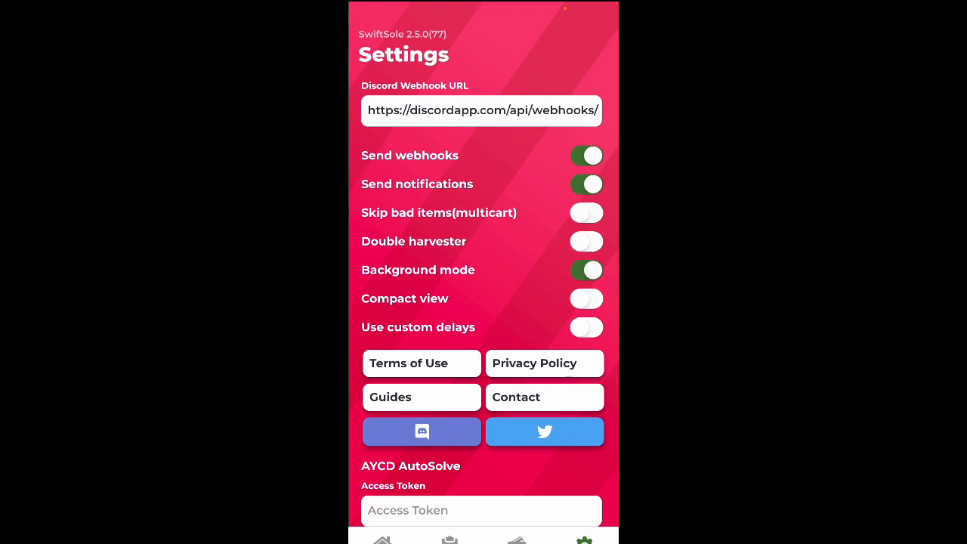
pyautogui.scroll(-3)
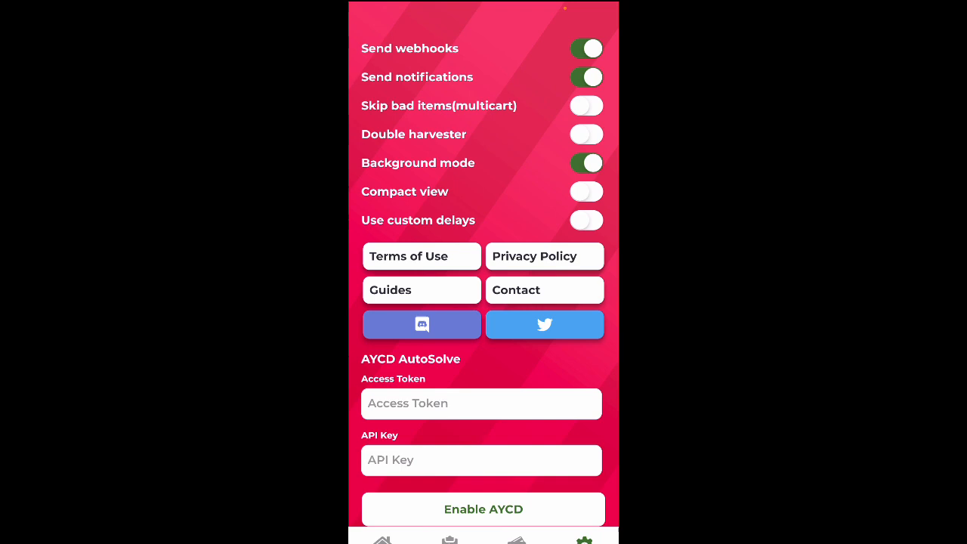
pyautogui.scroll(3)
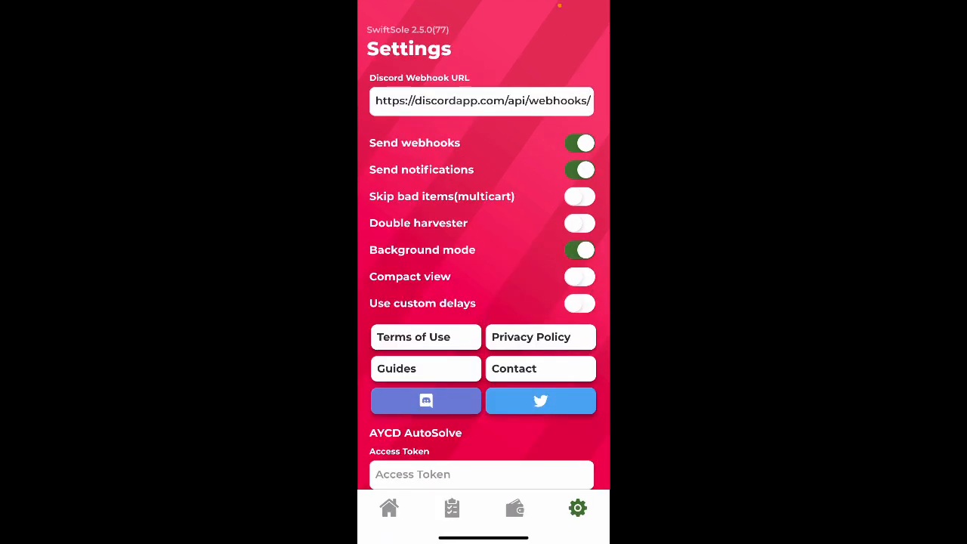
# Create a new Supreme Pat McGrath Labs Lipstick task from the Tasks list and assign profile M
pyautogui.click(451, 507)
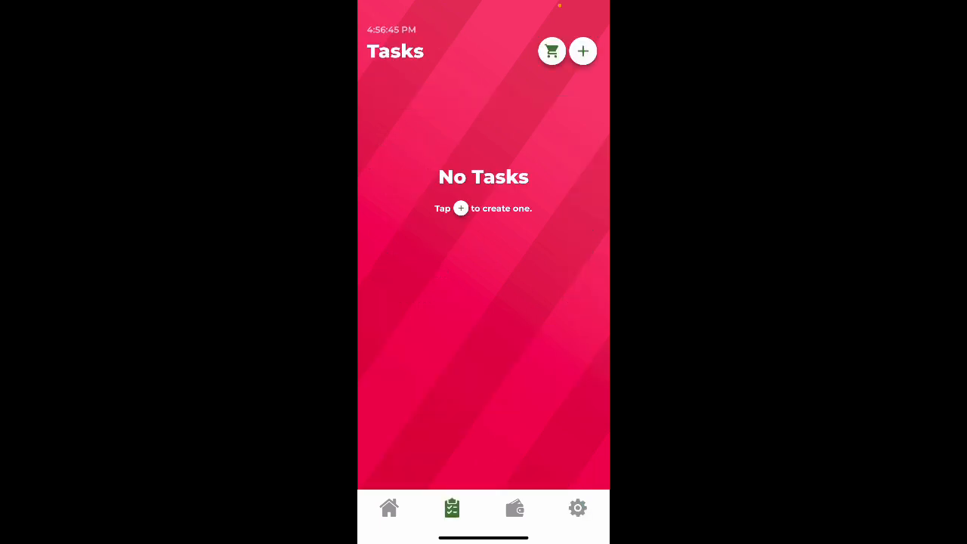
pyautogui.click(582, 50)
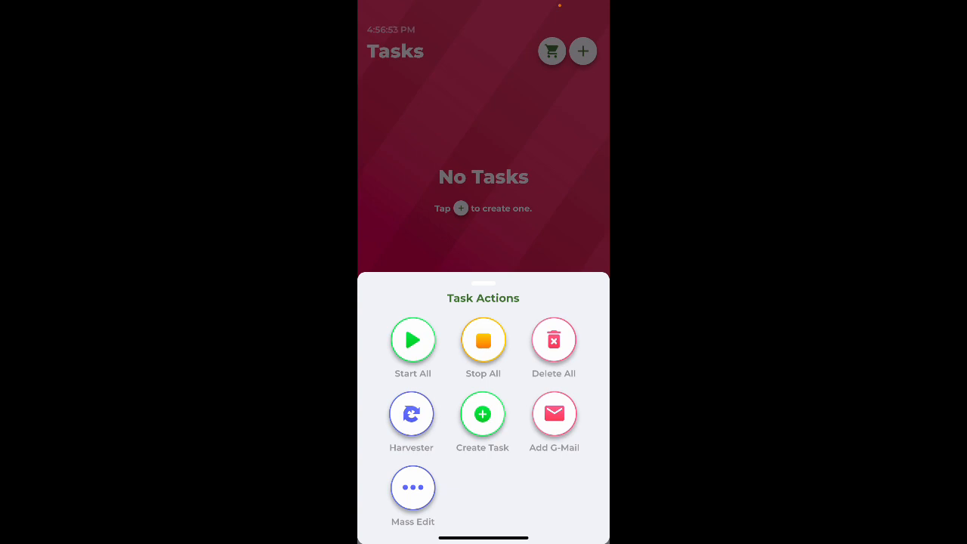
pyautogui.click(482, 414)
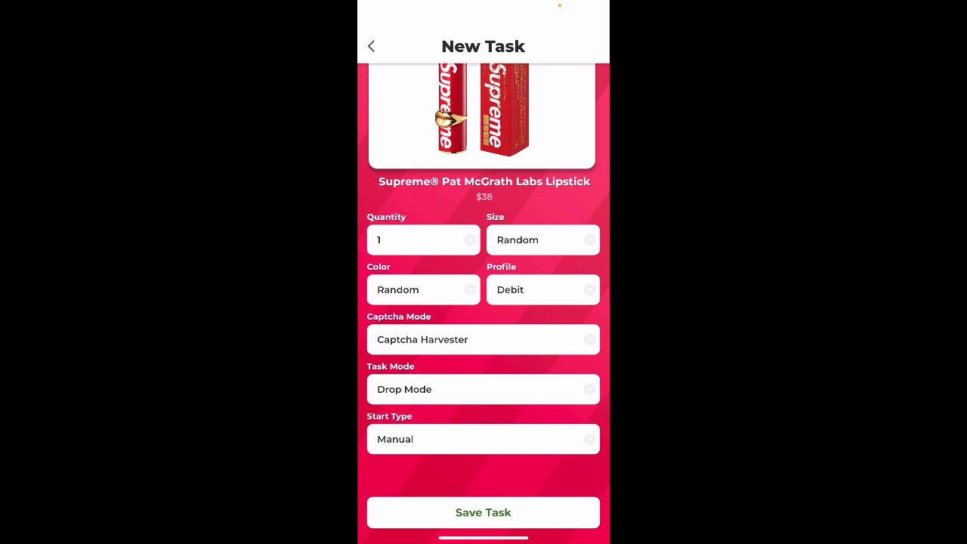
pyautogui.click(542, 289)
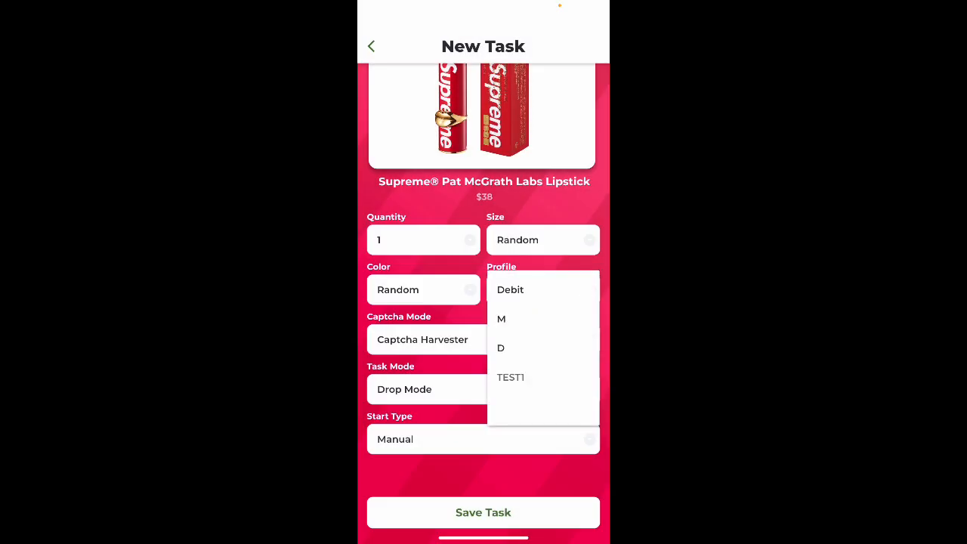
pyautogui.click(501, 318)
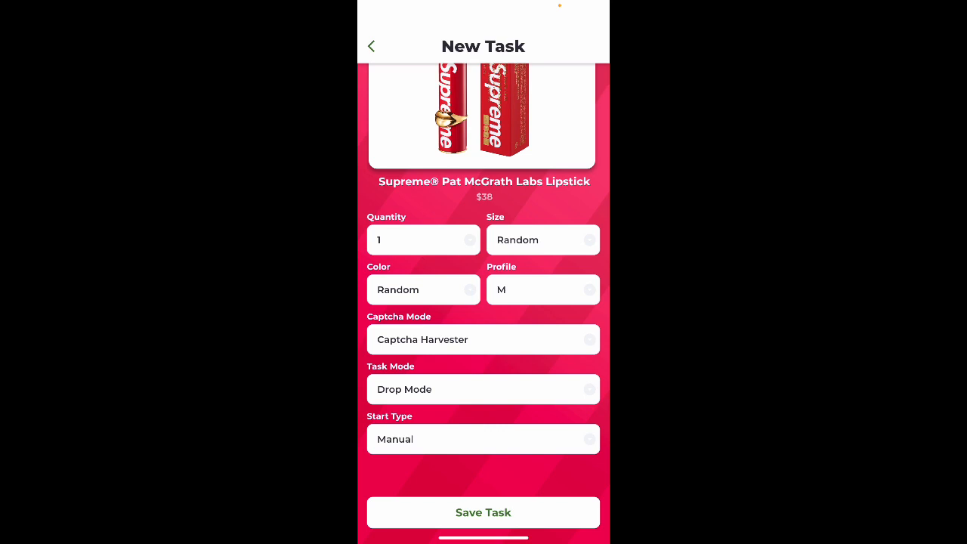
# Save the lipstick task so the list shows two Supreme lipstick tasks, Debit and M
pyautogui.click(482, 512)
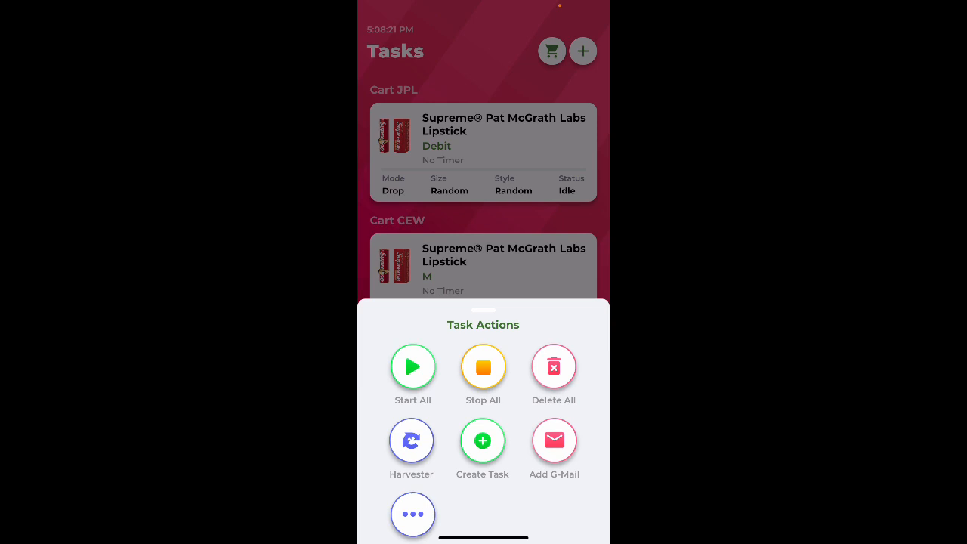
# Show the Captcha Harvester panel, empty and waiting, beneath the two lipstick tasks
pyautogui.click(410, 440)
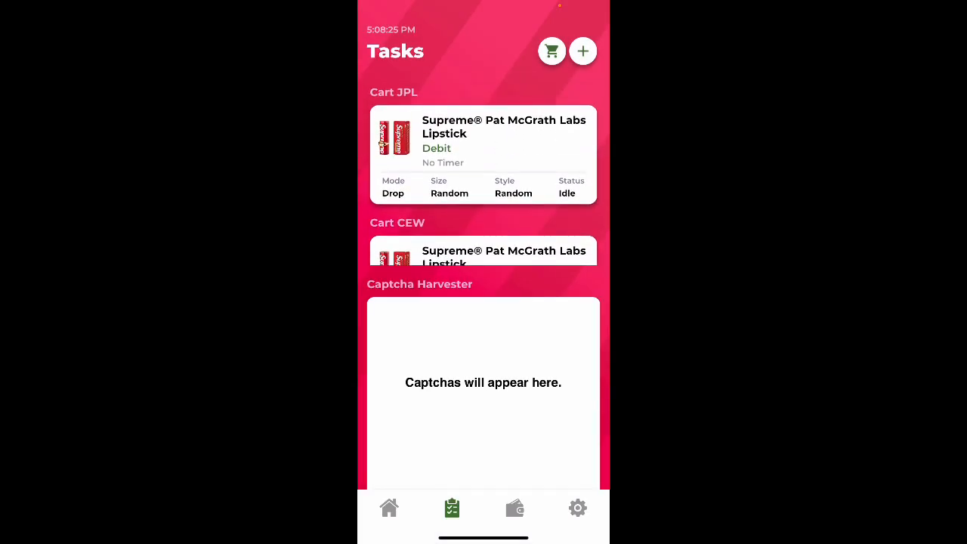
pyautogui.click(582, 51)
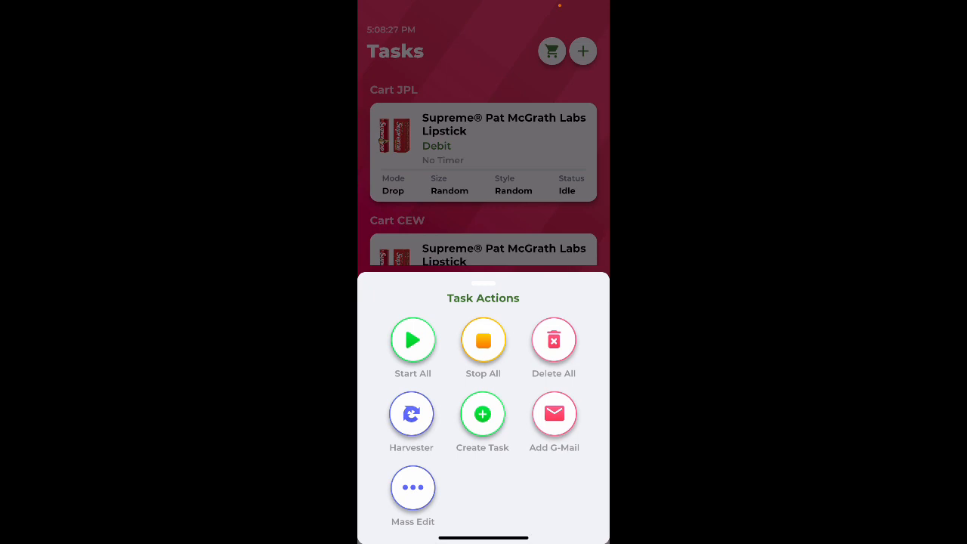
pyautogui.click(411, 414)
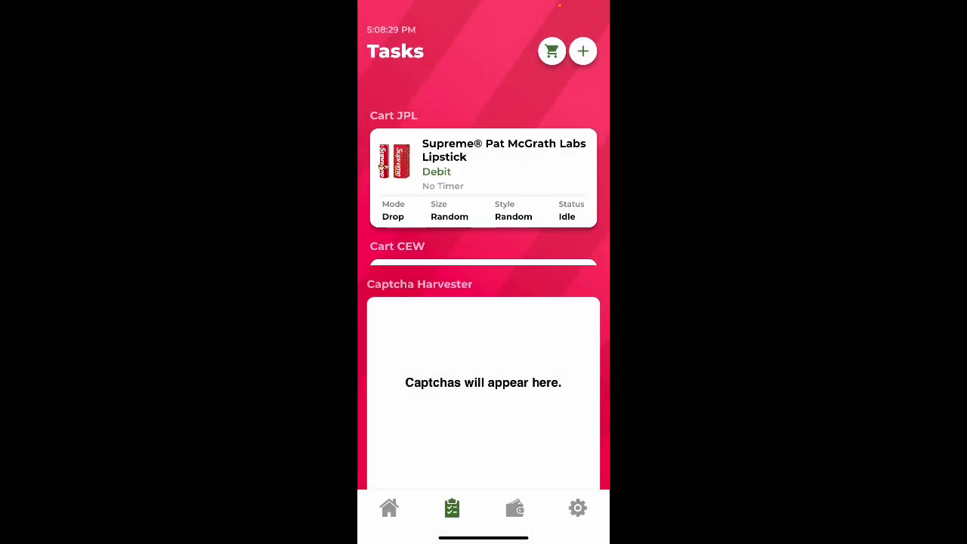